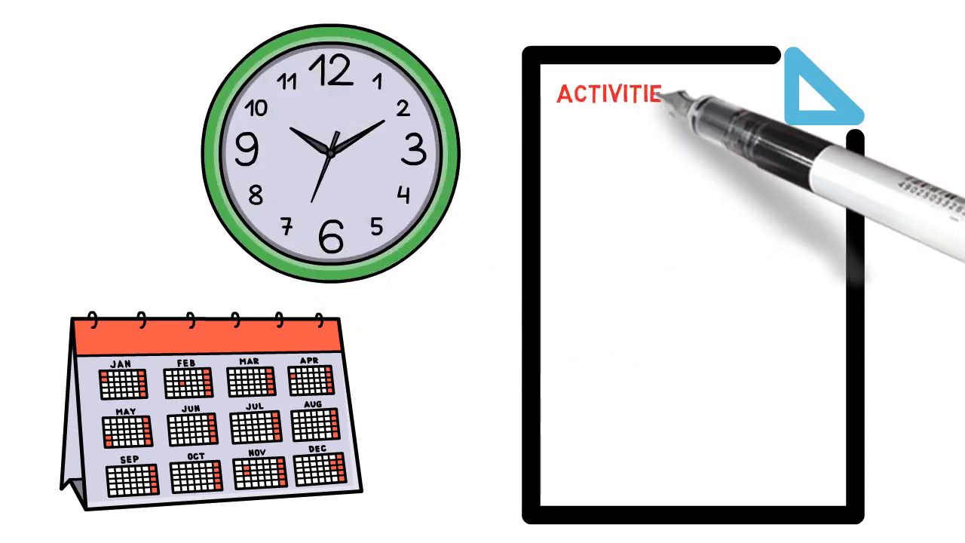
pyautogui.write('BLA BLA BLA BLA....')
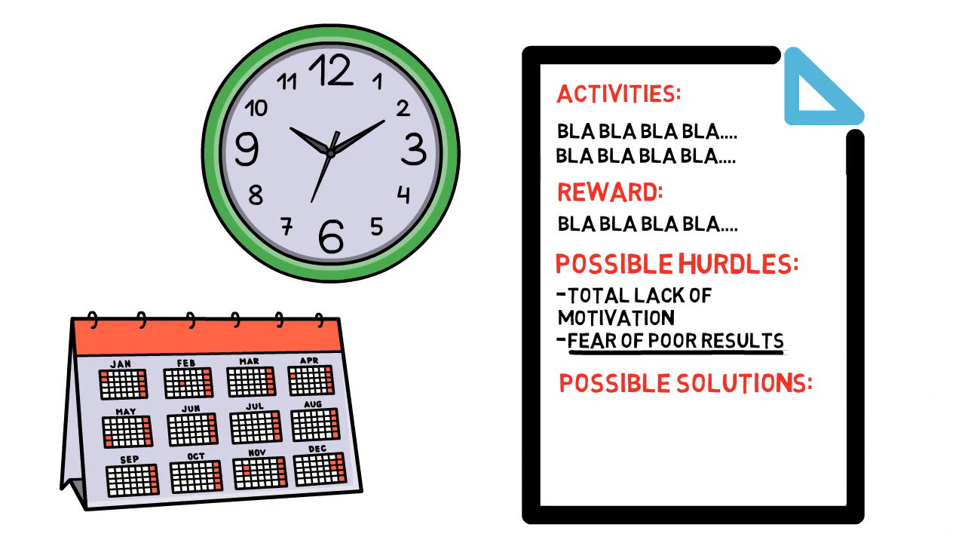
pyautogui.write('IF SO')
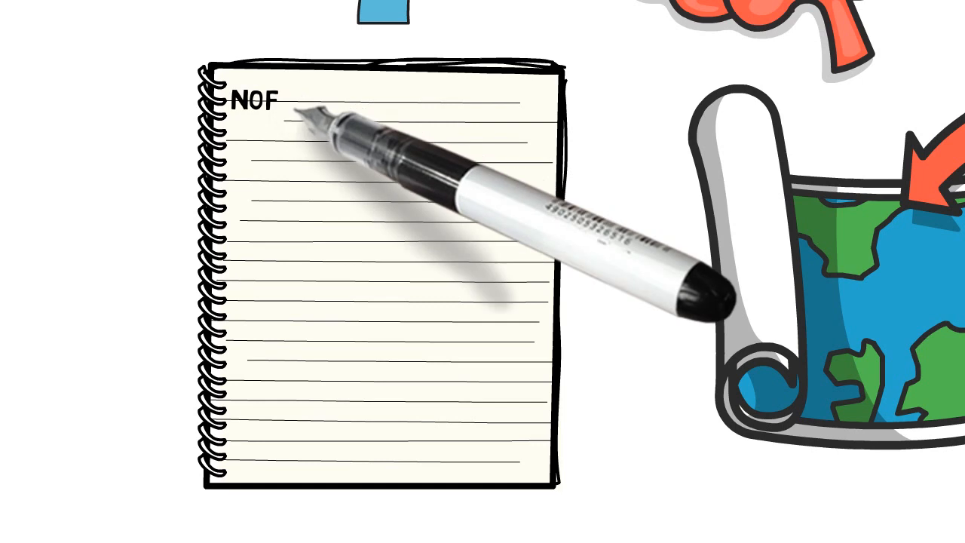
pyautogui.write('AP IS IMPORTANT TO M')
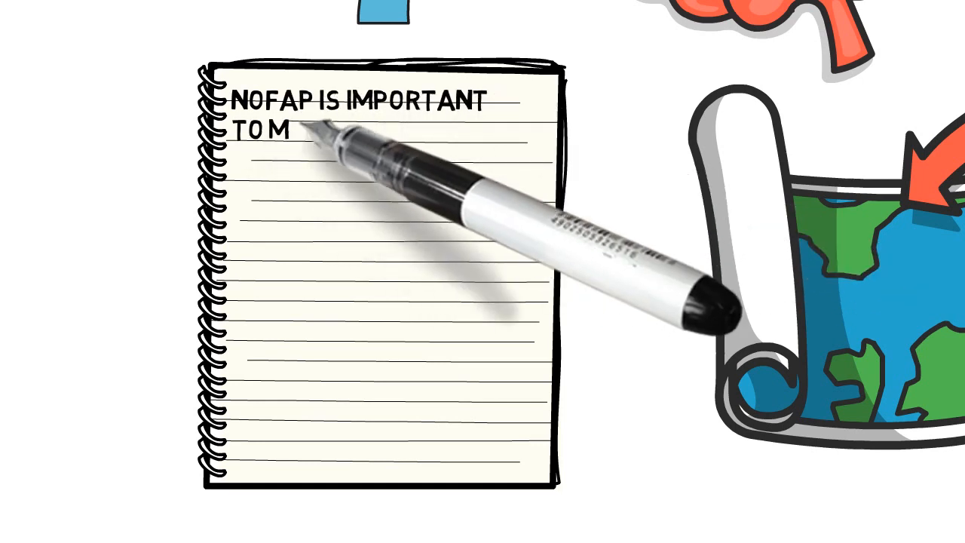